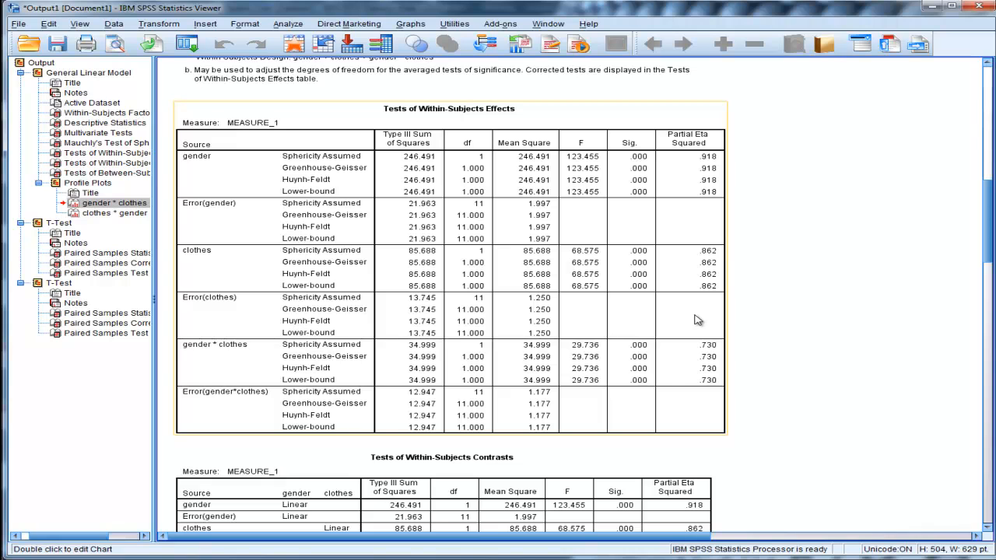
mouse_move(696, 319)
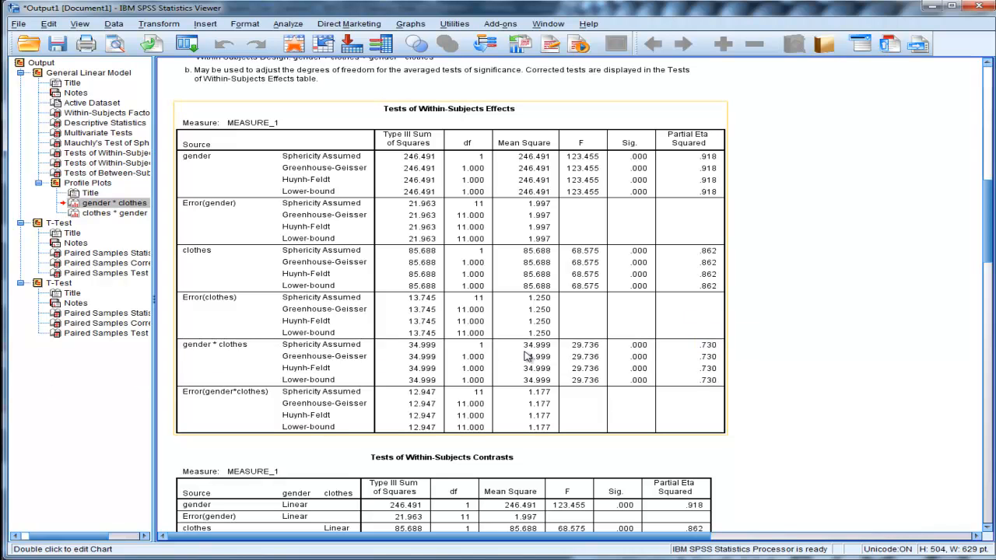
mouse_move(619, 359)
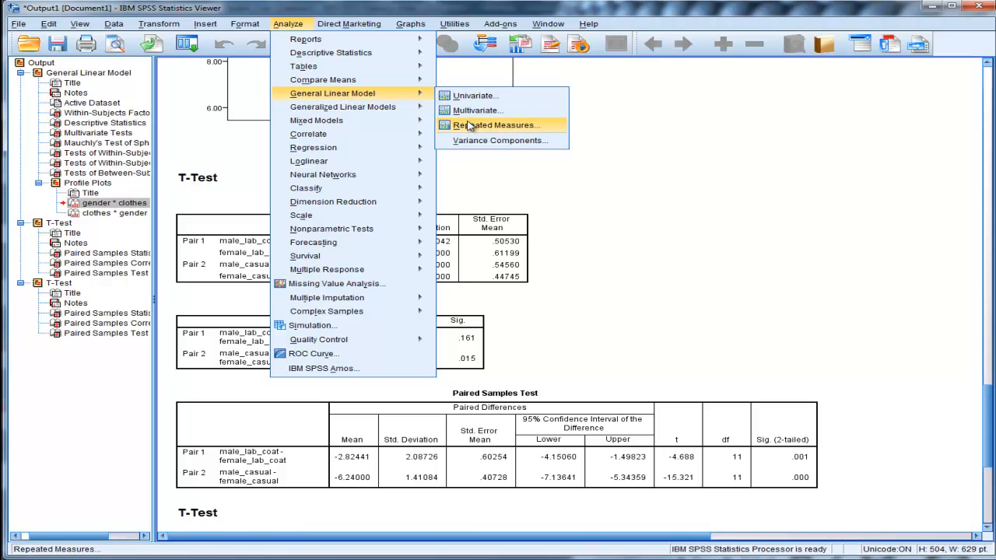
Step: Add estimated marginal means for gender and clothes to the repeated-measures ANOVA options
left_click(500, 125)
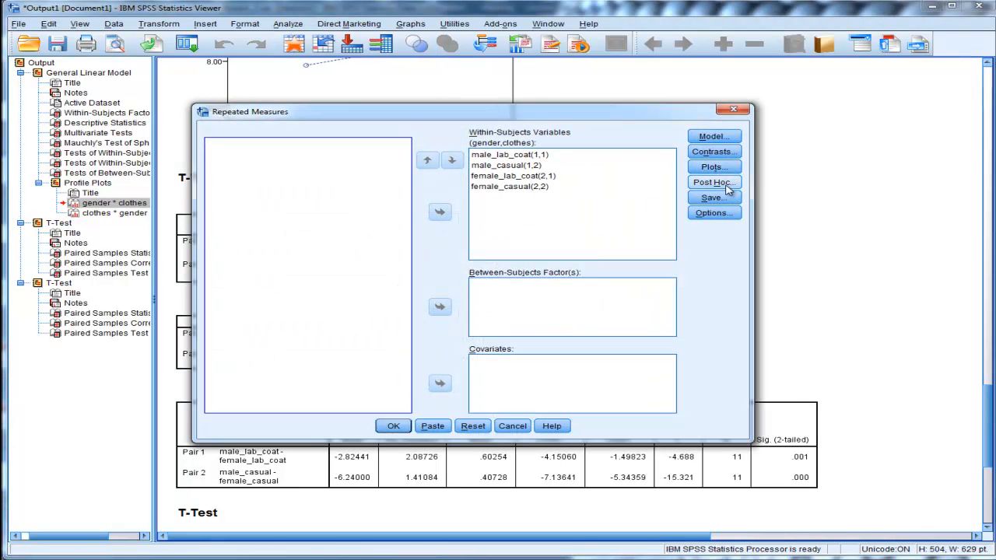
left_click(713, 151)
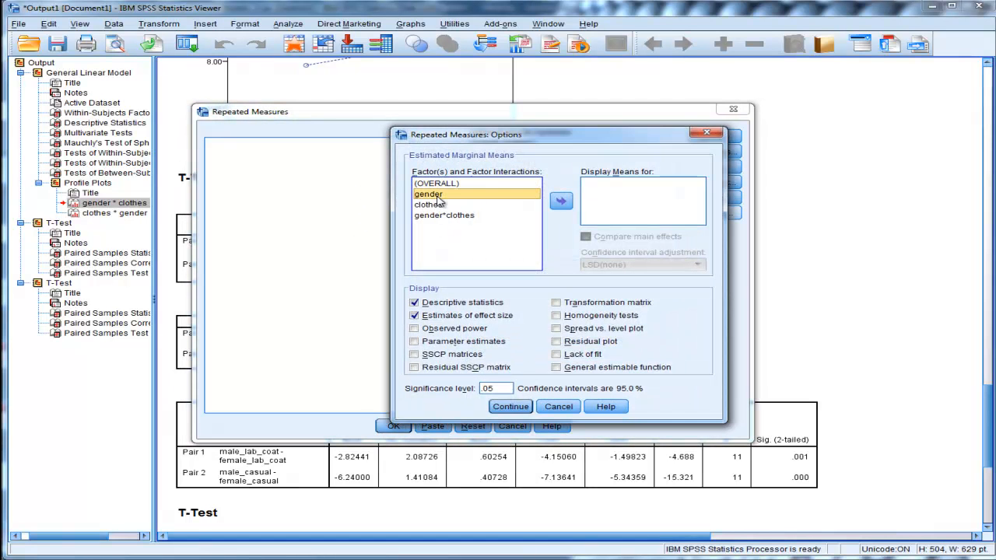
left_click(430, 205)
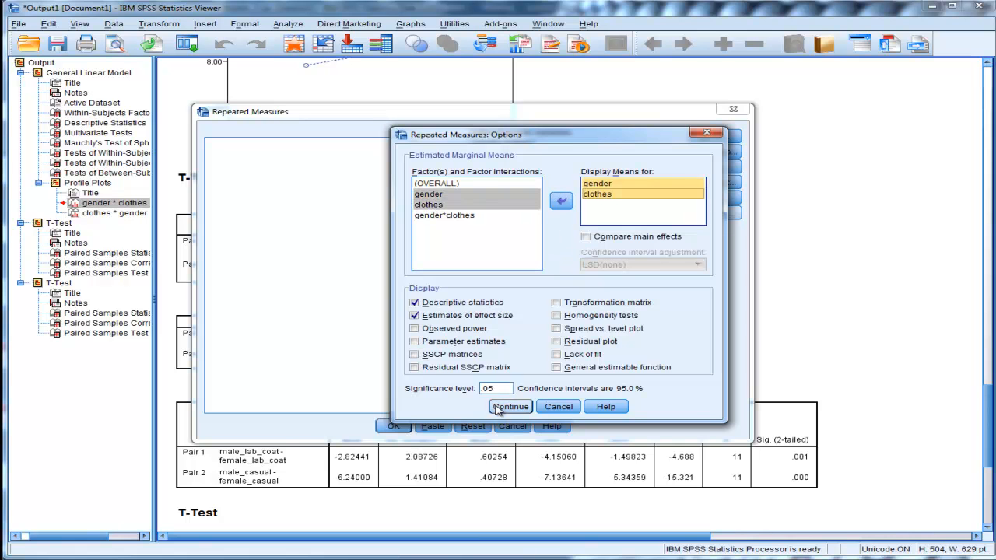
left_click(510, 406)
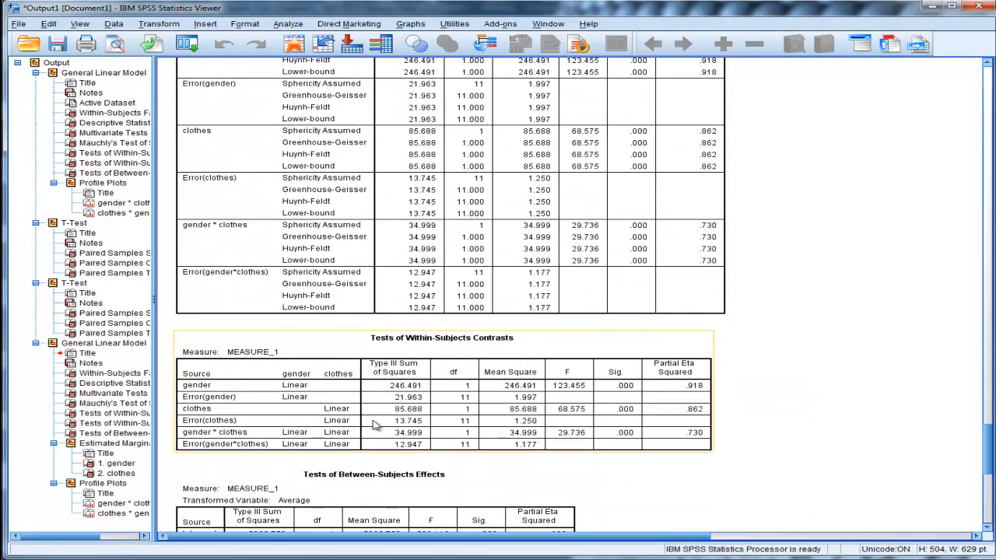
scroll("down", 3)
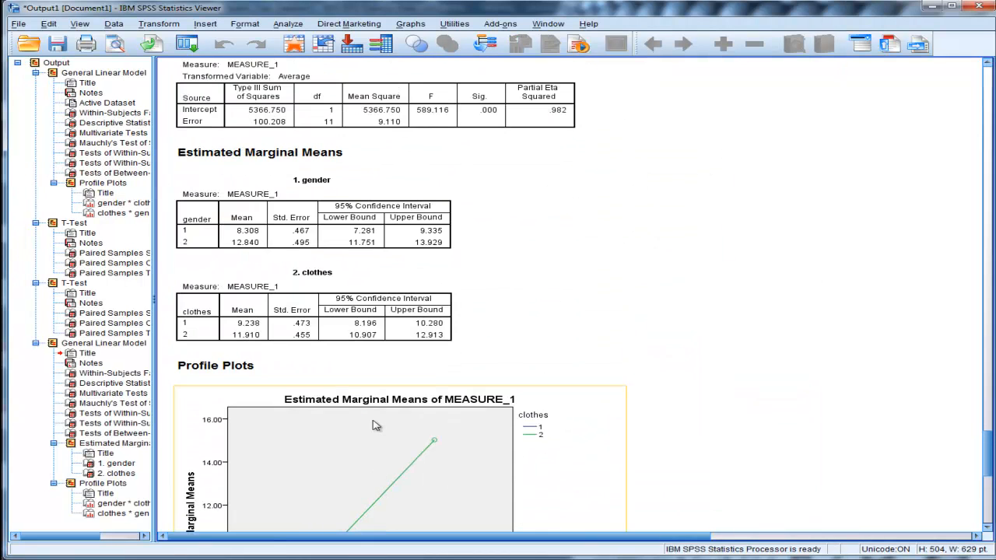
left_click(246, 230)
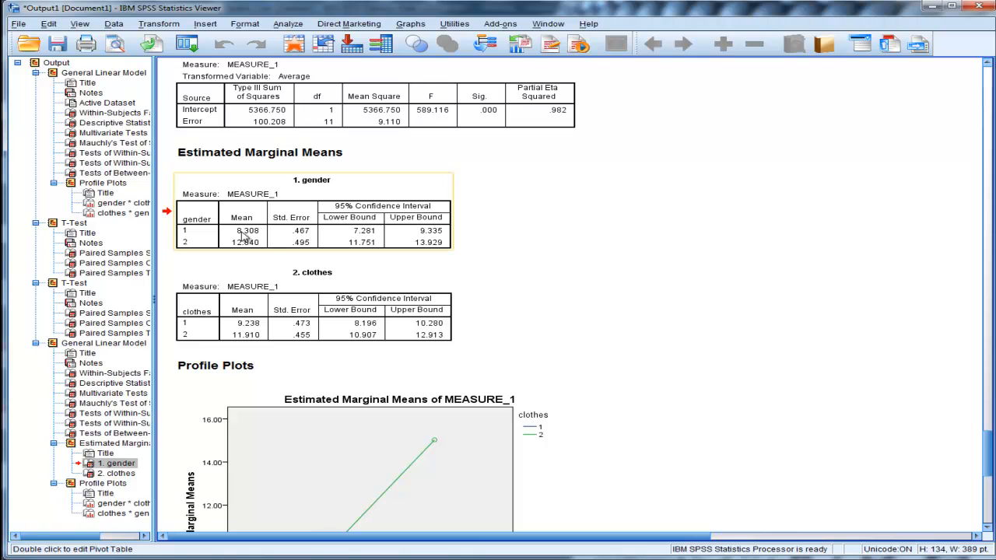
mouse_move(373, 242)
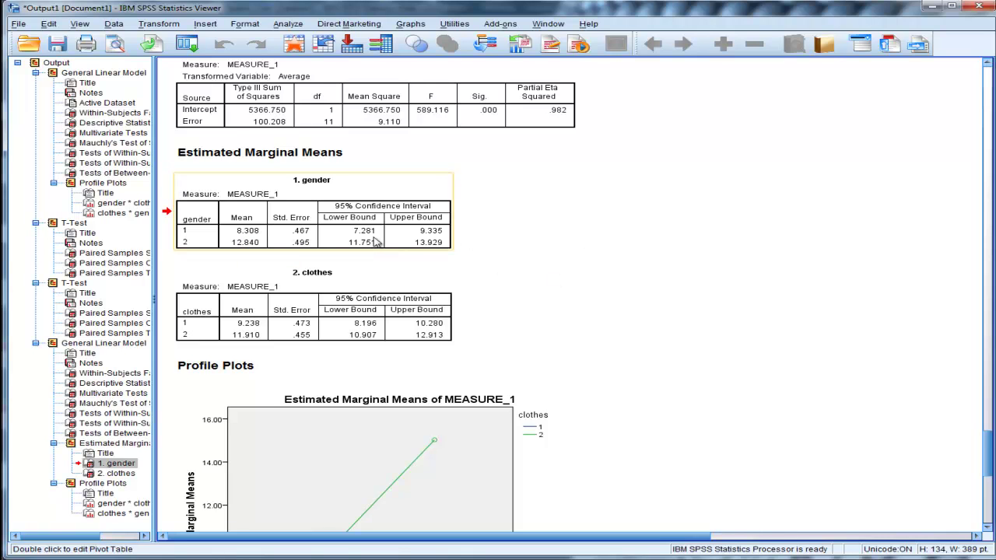
mouse_move(247, 233)
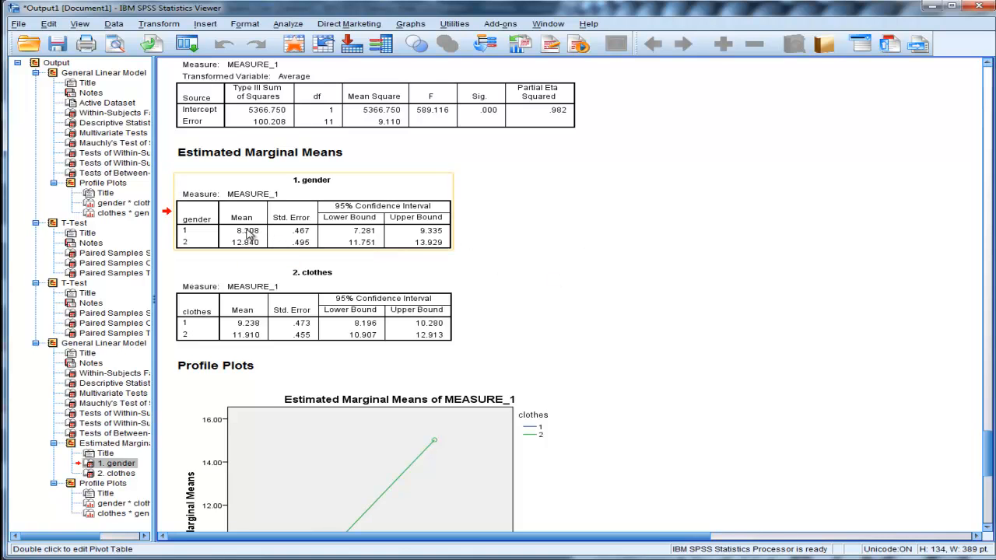
mouse_move(242, 249)
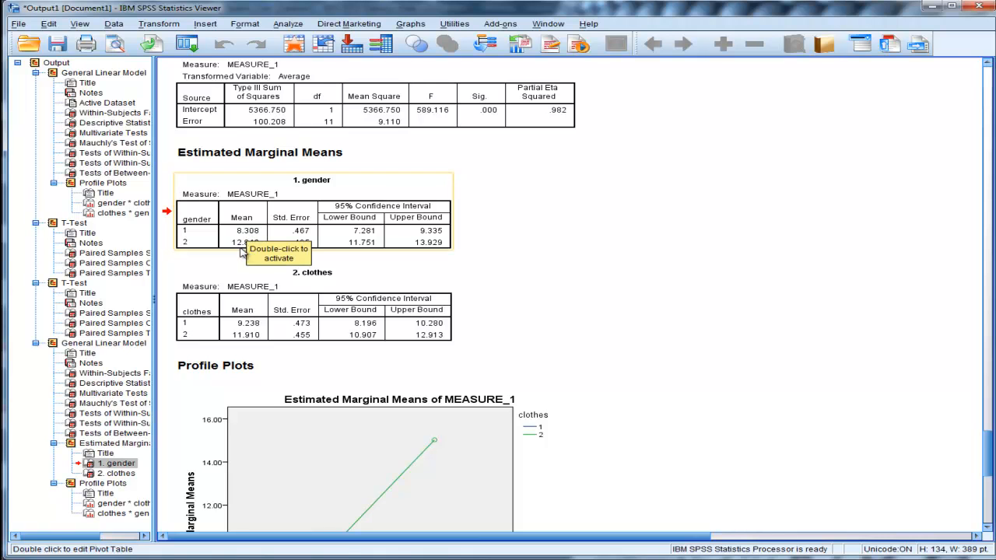
mouse_move(381, 235)
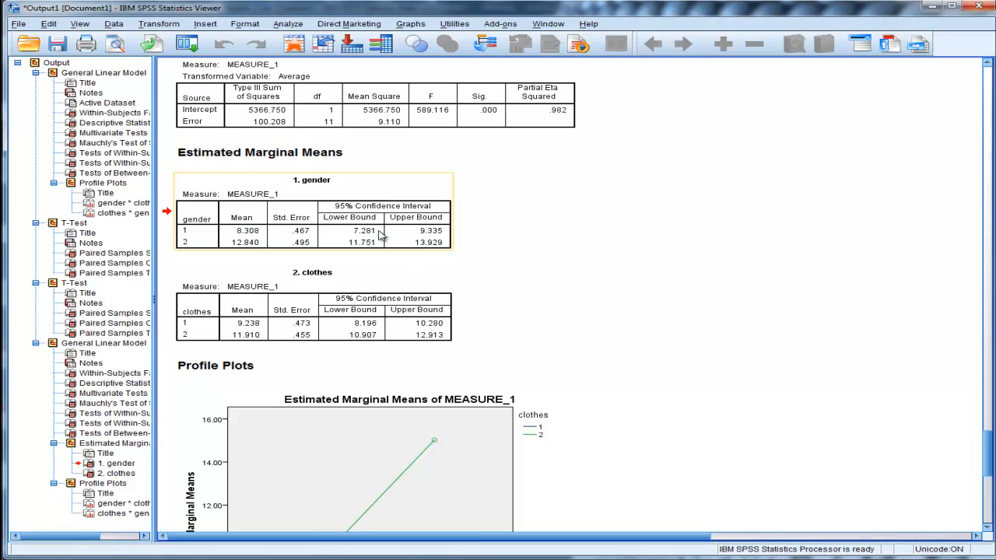
mouse_move(381, 233)
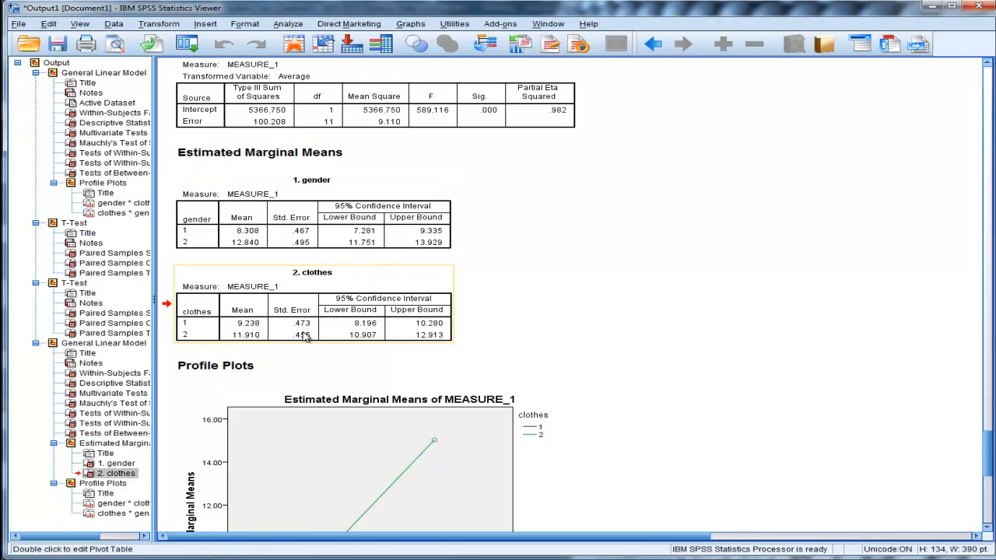
scroll("down", 3)
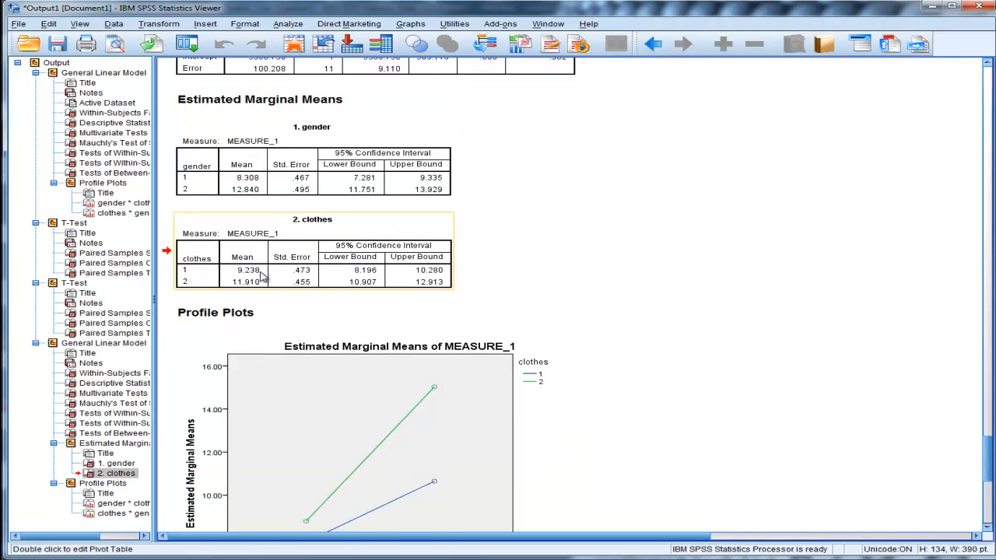
mouse_move(247, 282)
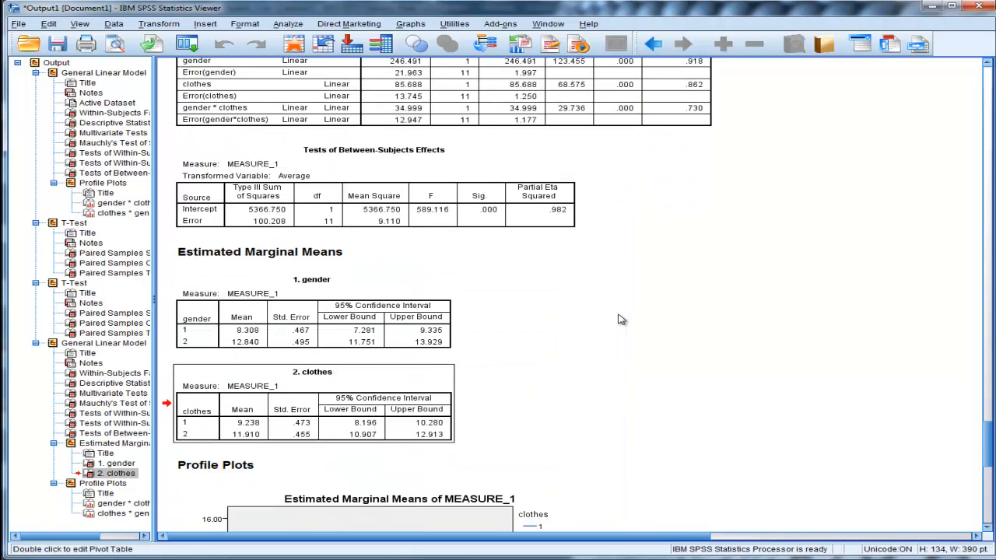
left_click(335, 337)
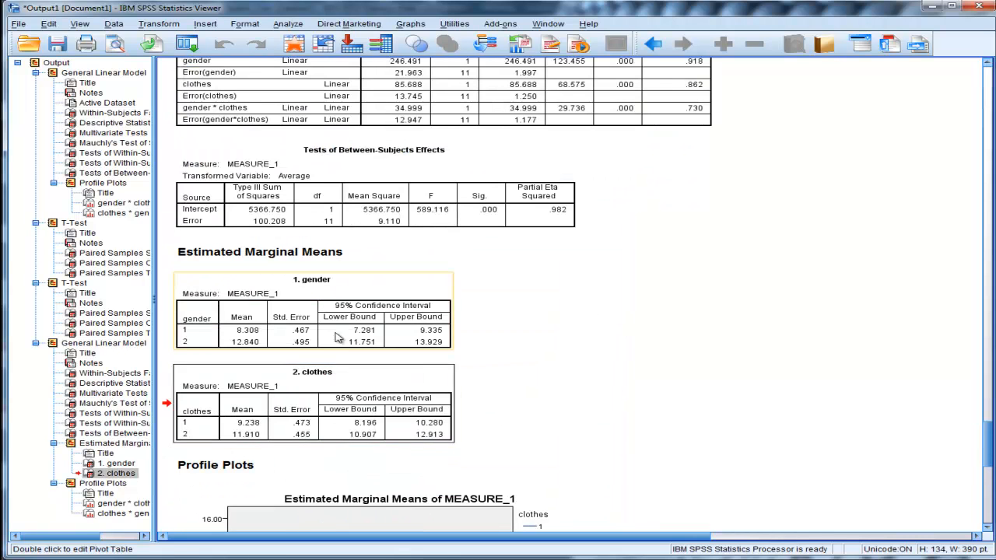
left_click(118, 462)
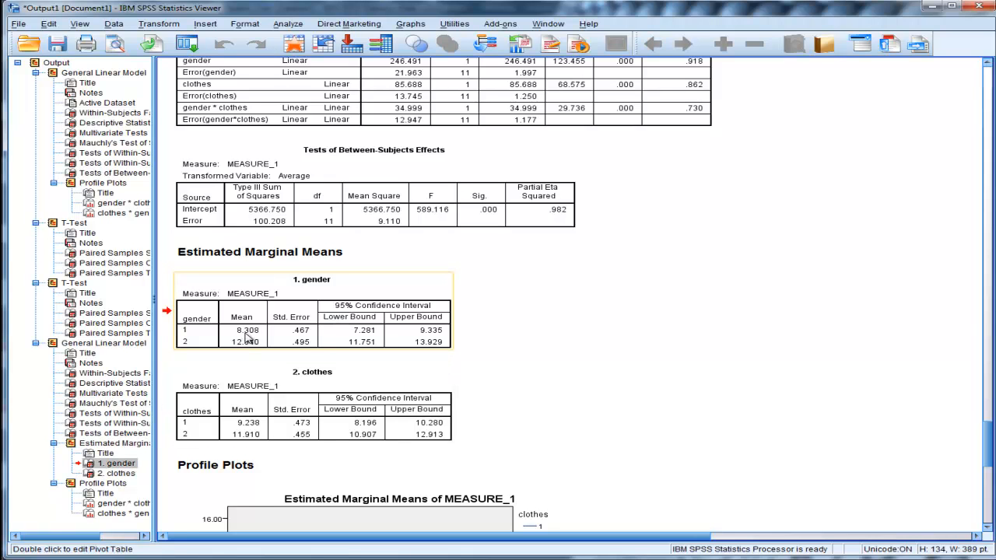
mouse_move(246, 338)
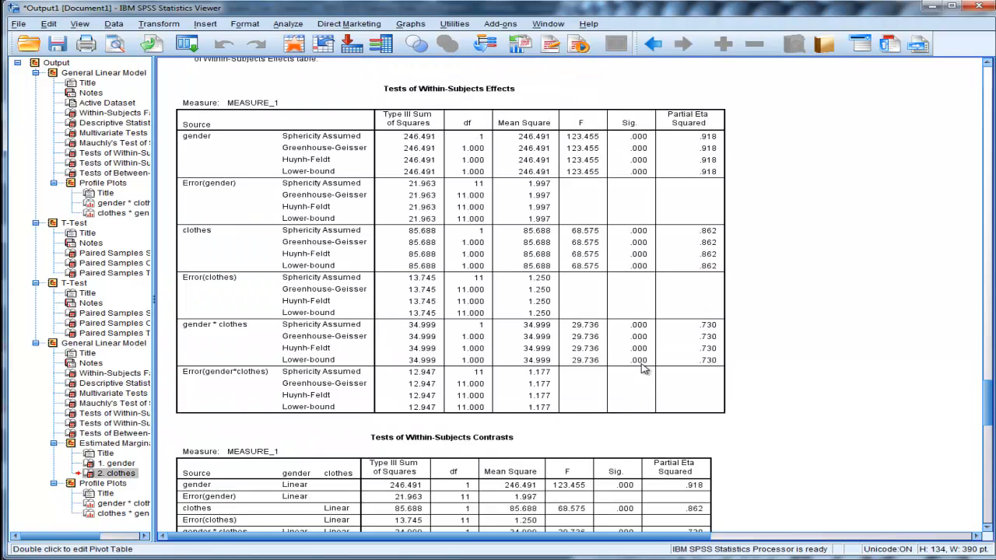
scroll("down", 3)
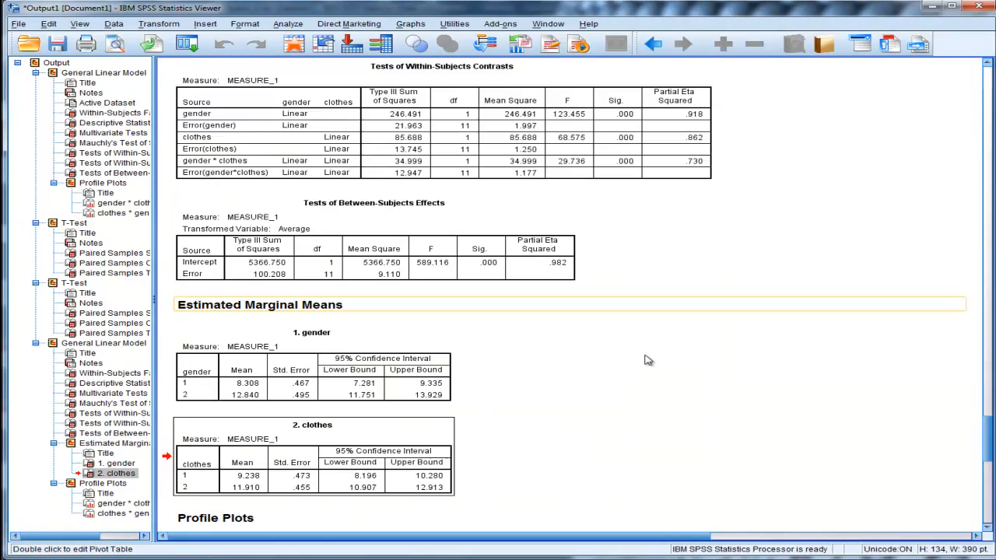
scroll("down", 3)
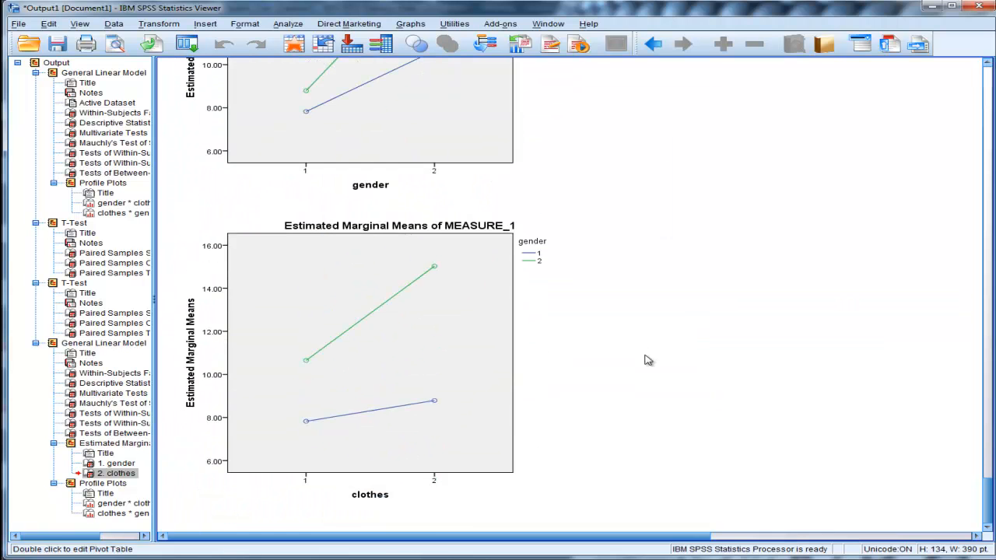